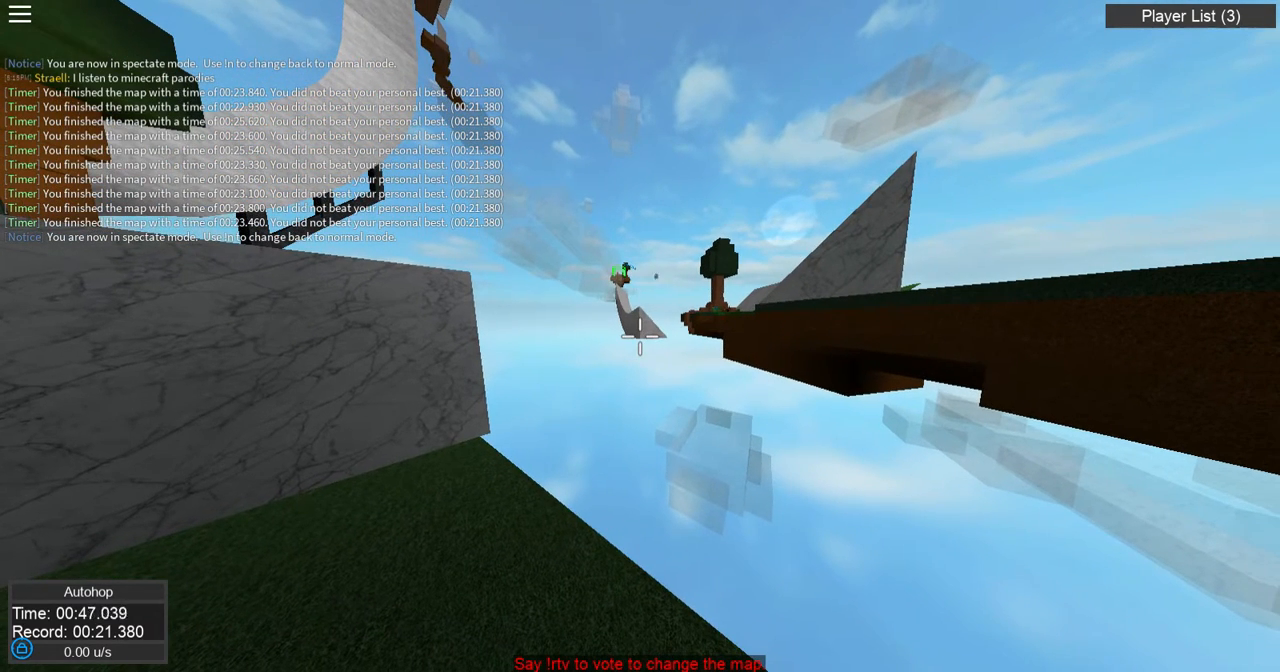
# Step: Begin a chat message reading "/nominate" for a map nomination while spectating
pyautogui.press('/')
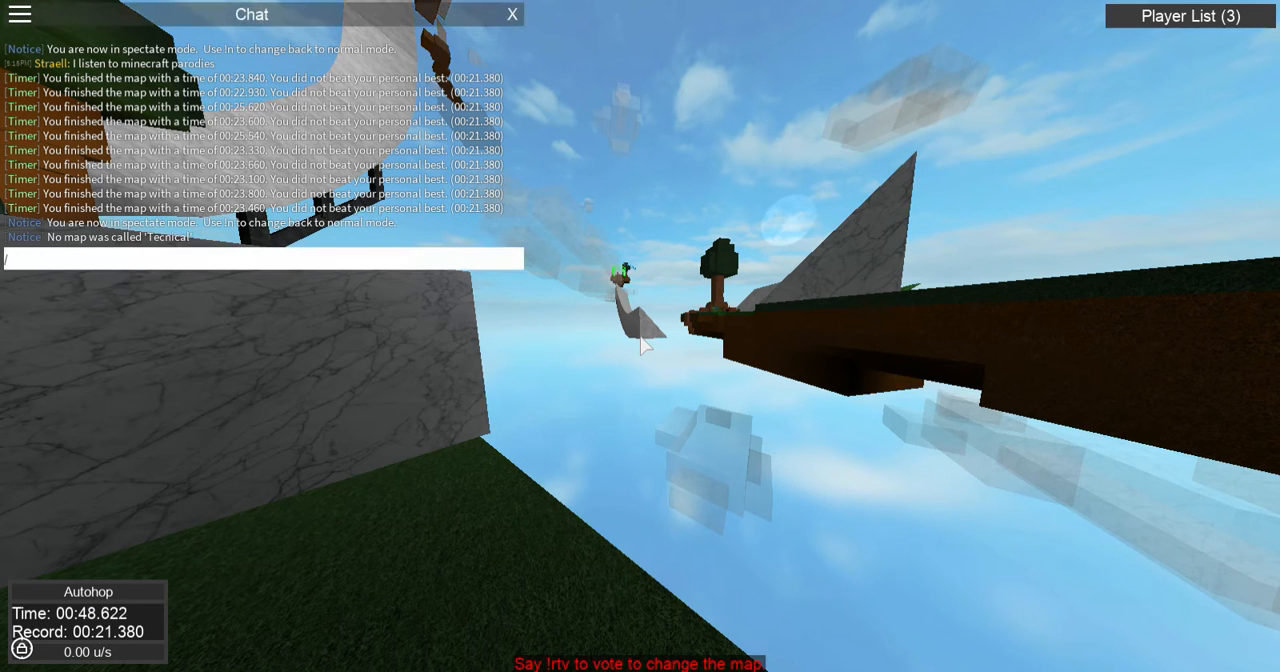
pyautogui.click(512, 14)
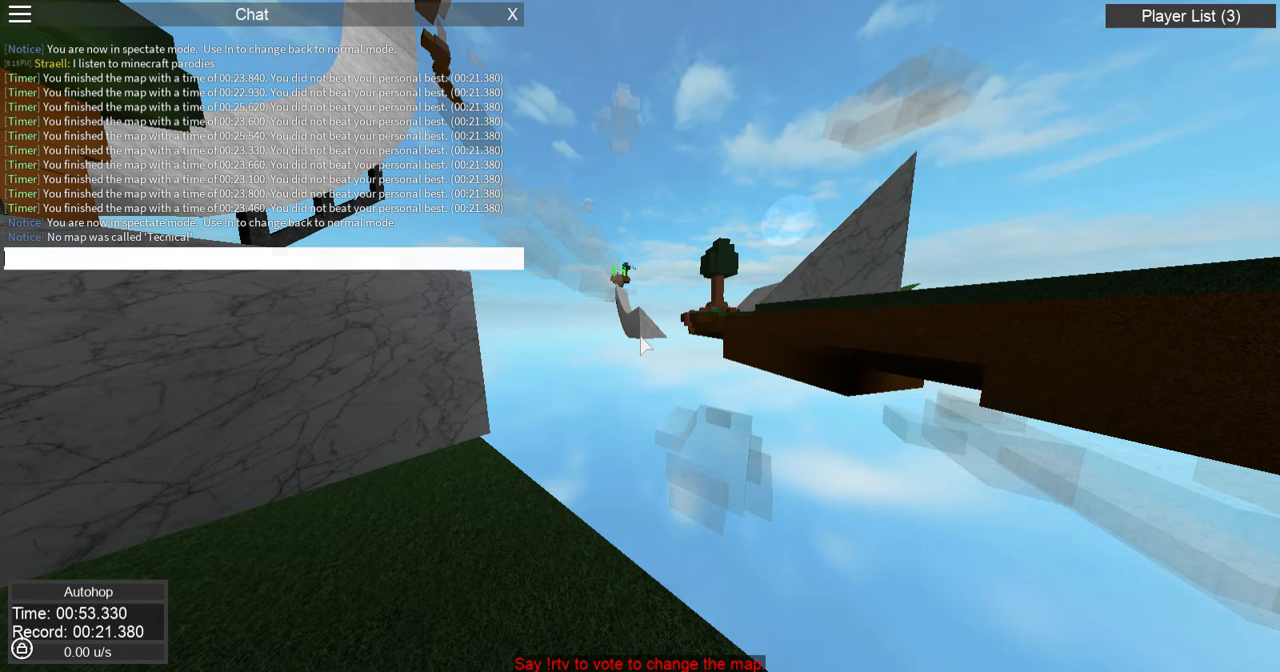
pyautogui.write('/nominate')
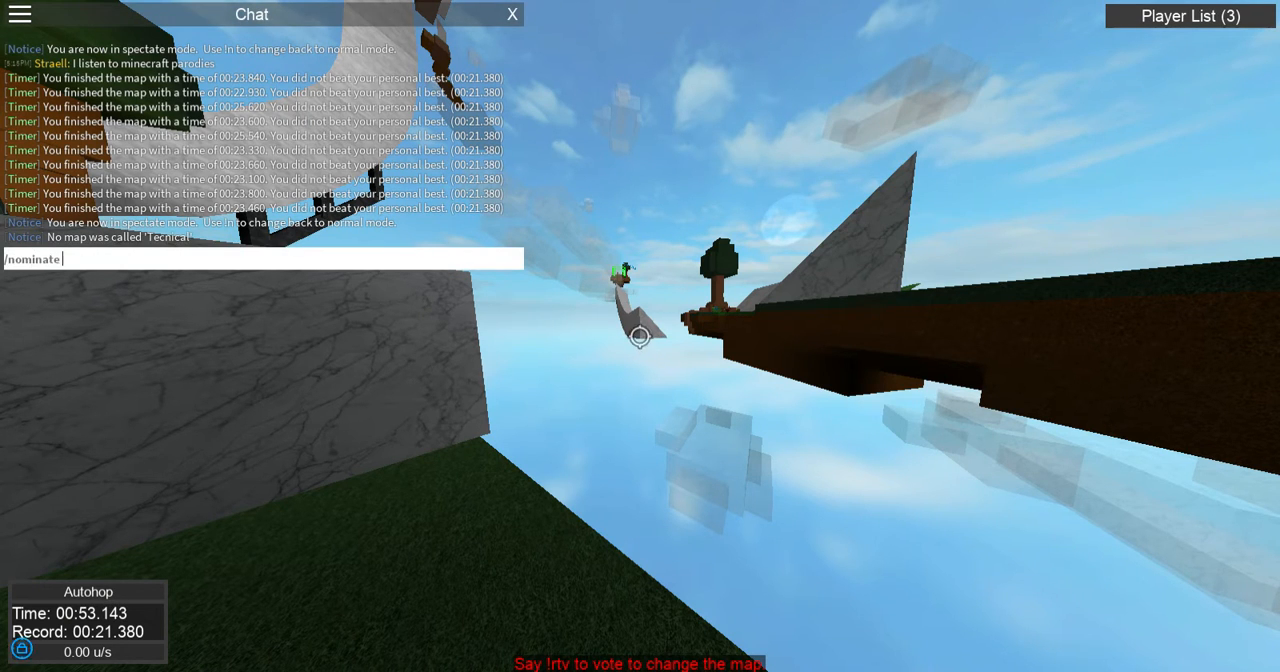